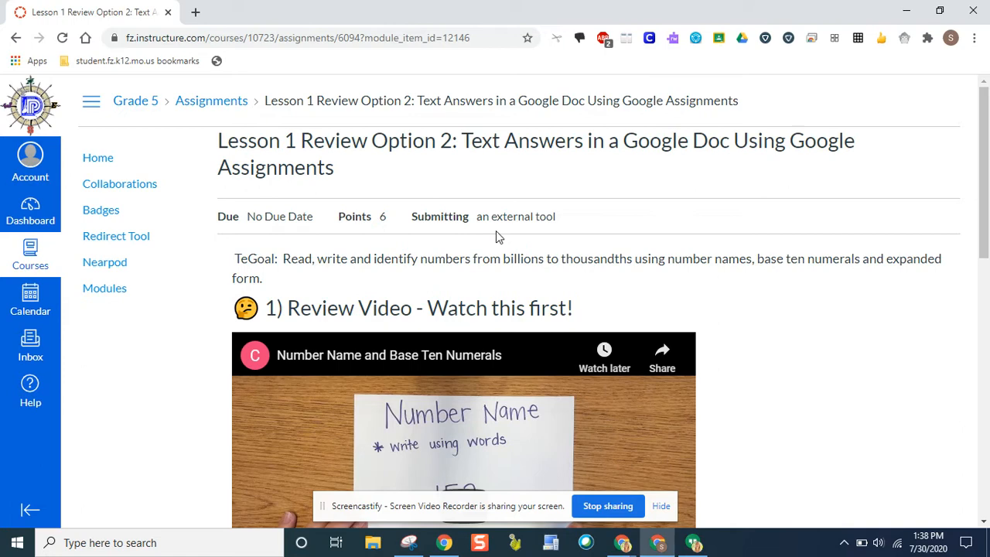
mouse_move(456, 251)
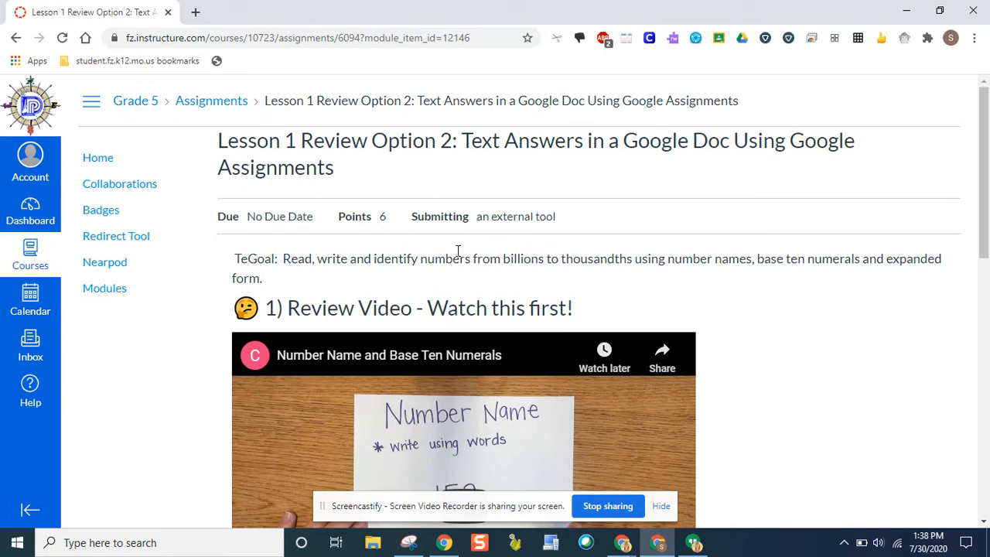
mouse_move(409, 247)
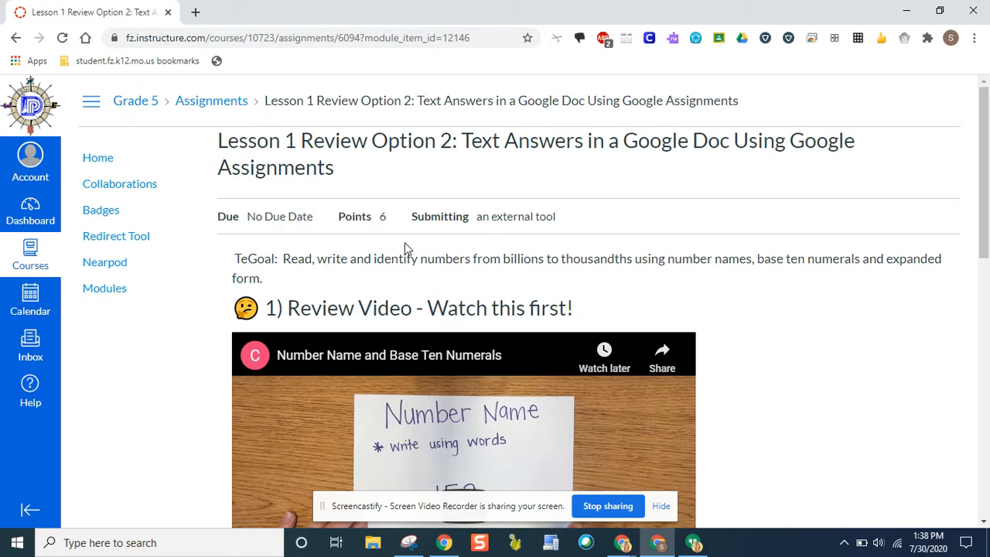
- Scroll to the Google Assignments panel and open the attached place value questions file
scroll(down, 3)
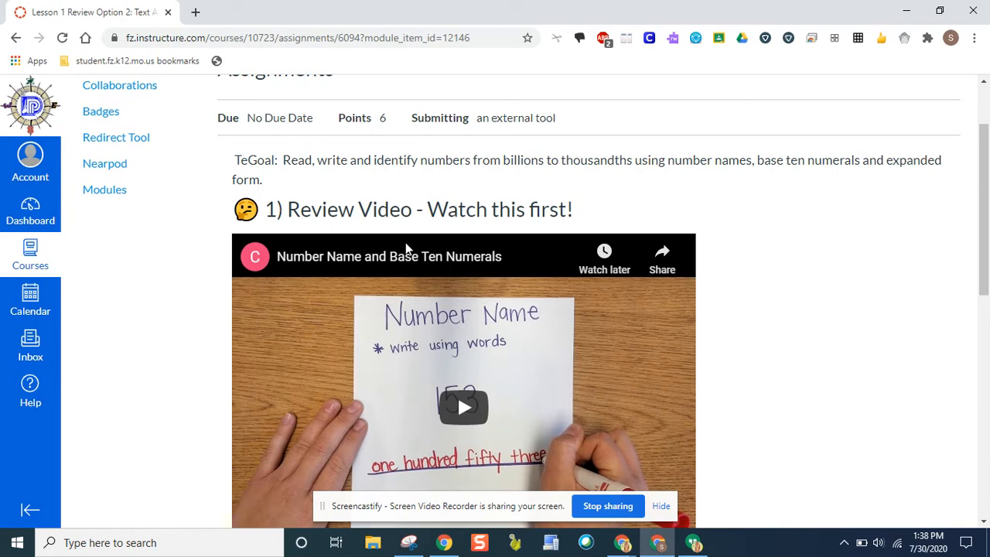
scroll(down, 3)
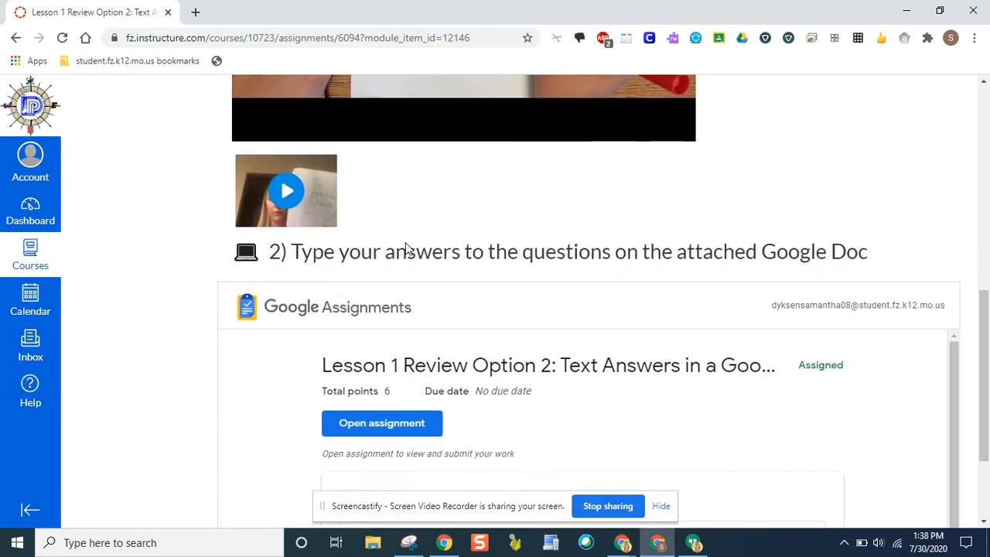
scroll(down, 3)
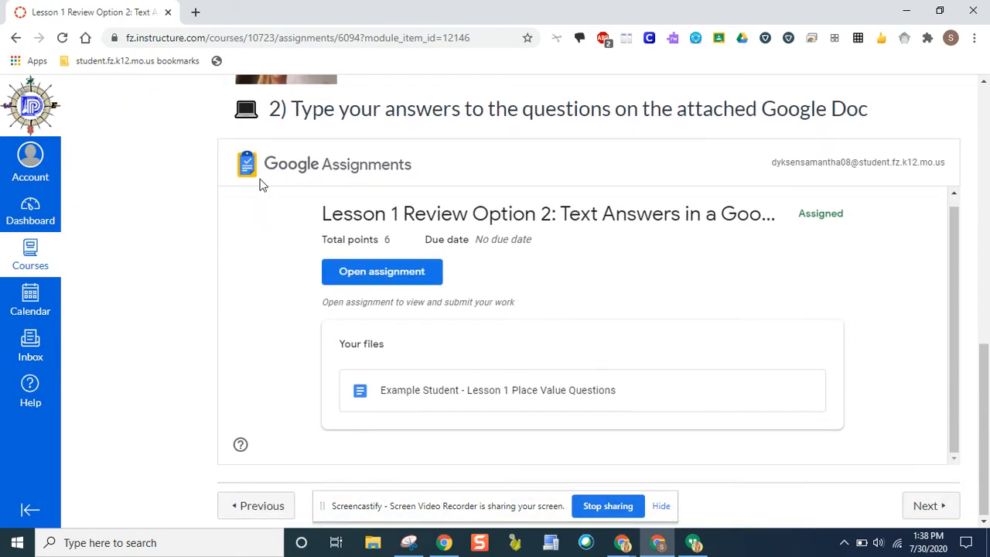
mouse_move(415, 169)
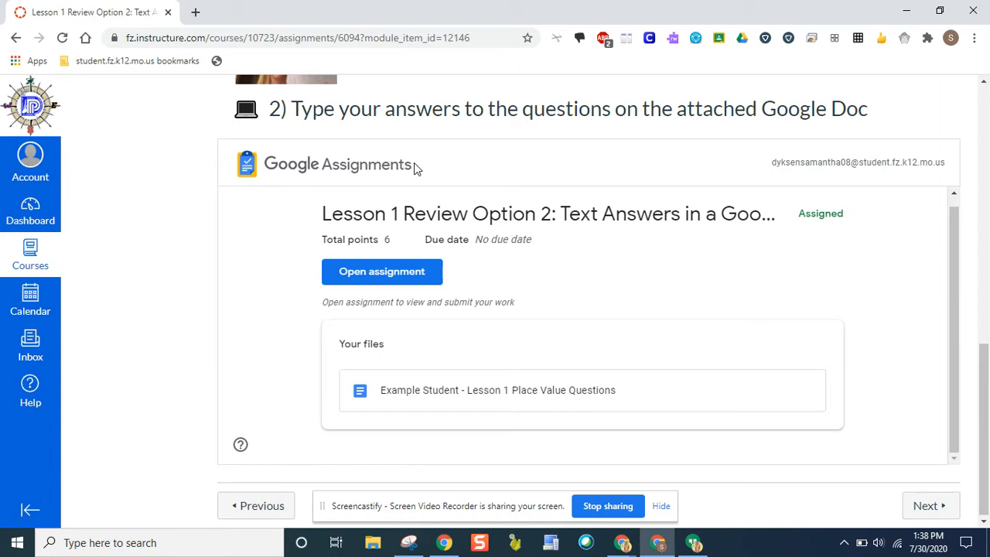
mouse_move(260, 298)
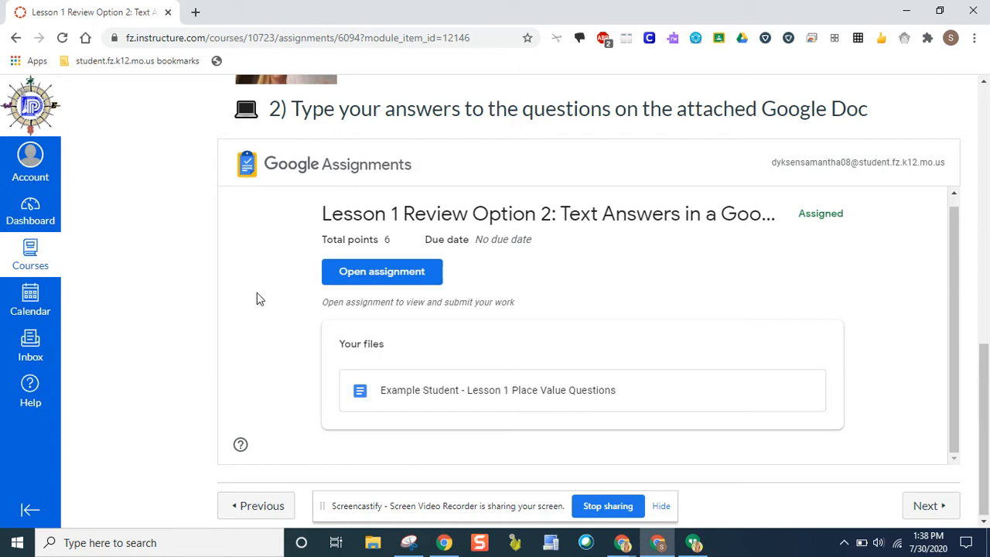
mouse_move(433, 395)
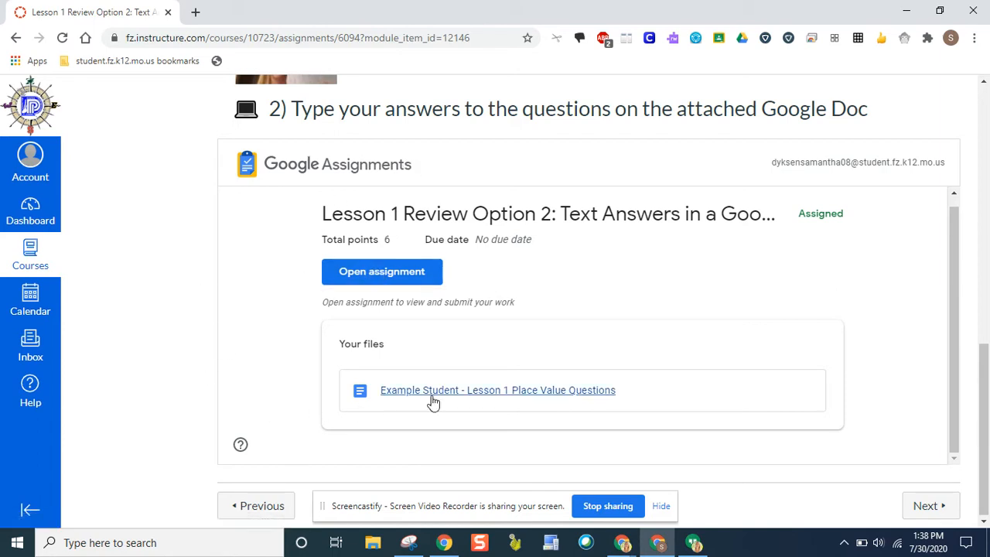
mouse_move(453, 399)
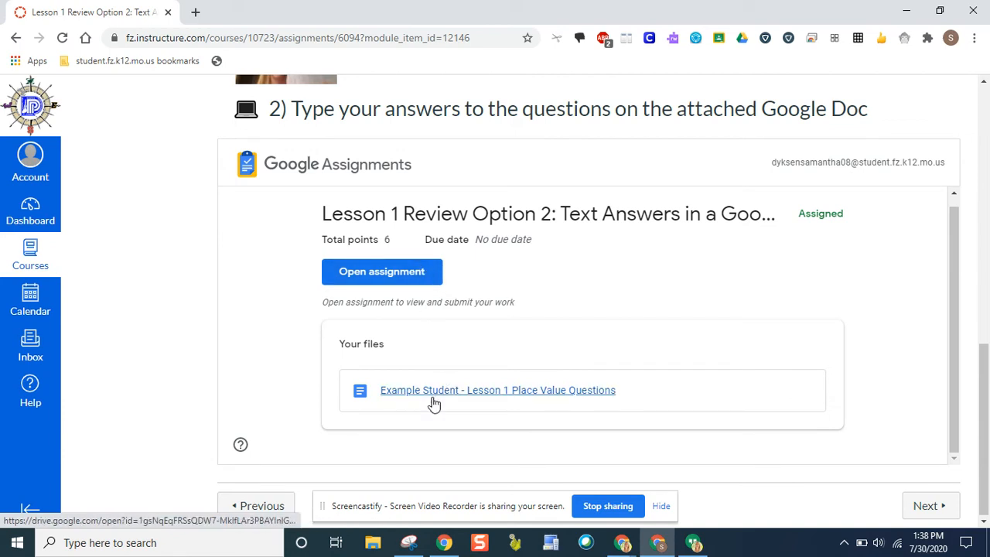
click(381, 272)
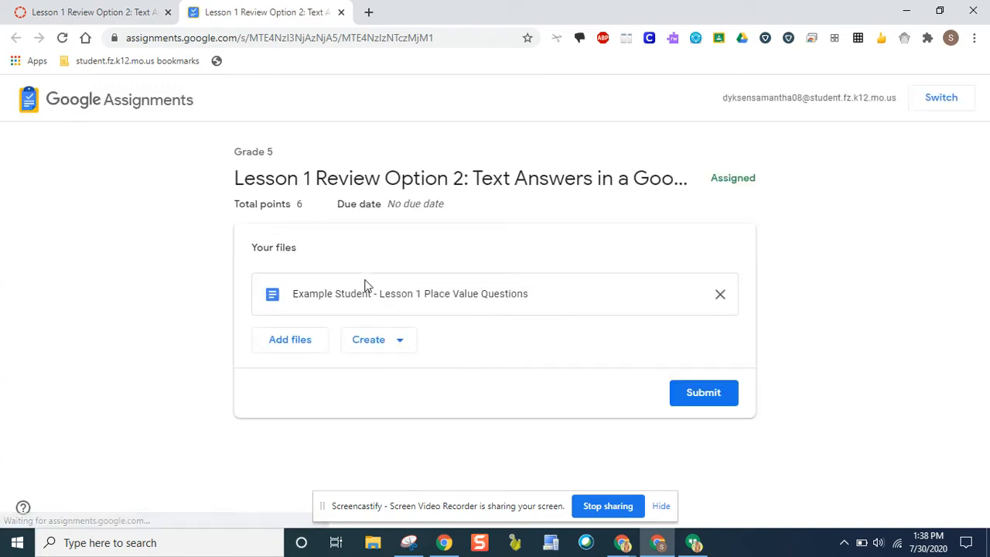
mouse_move(368, 300)
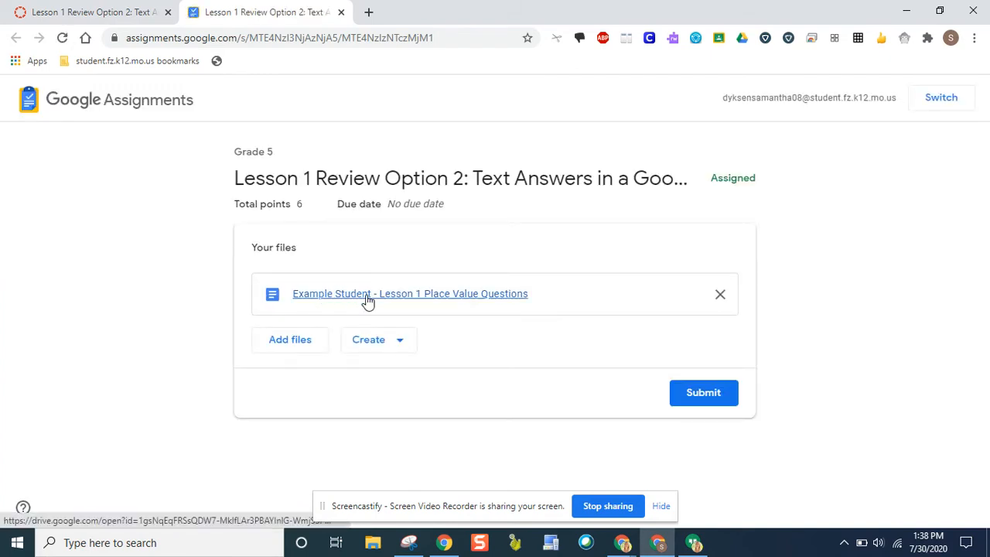
- Open the Lesson 1 Place Value Questions document from Your files
click(409, 293)
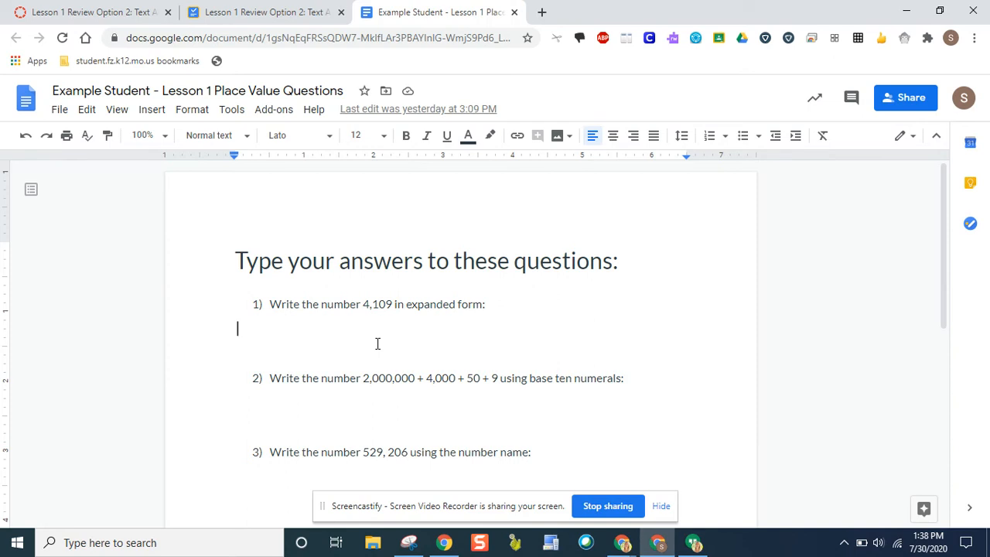
mouse_move(267, 11)
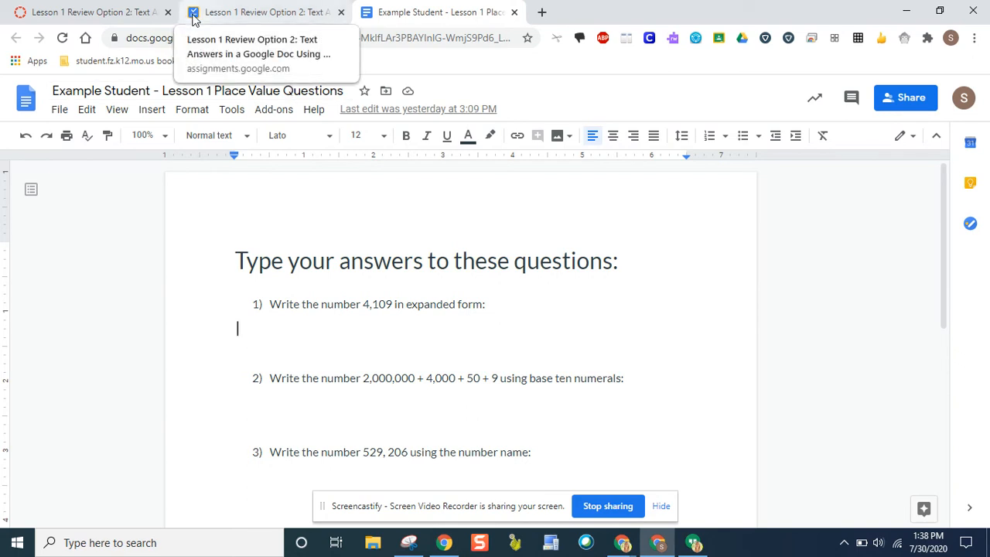
- Return to Google Assignments and submit the place value questions doc, confirming the dialog
click(263, 11)
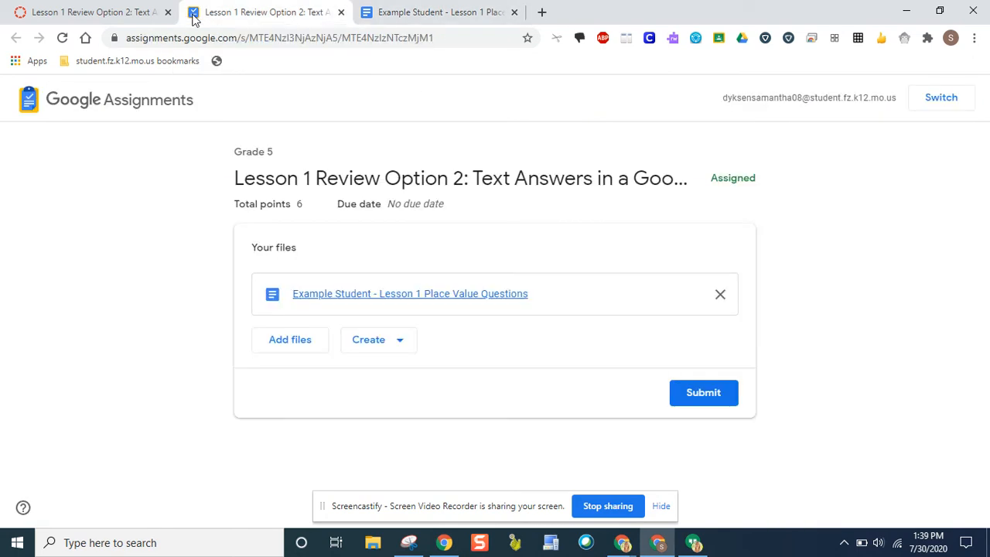
click(703, 392)
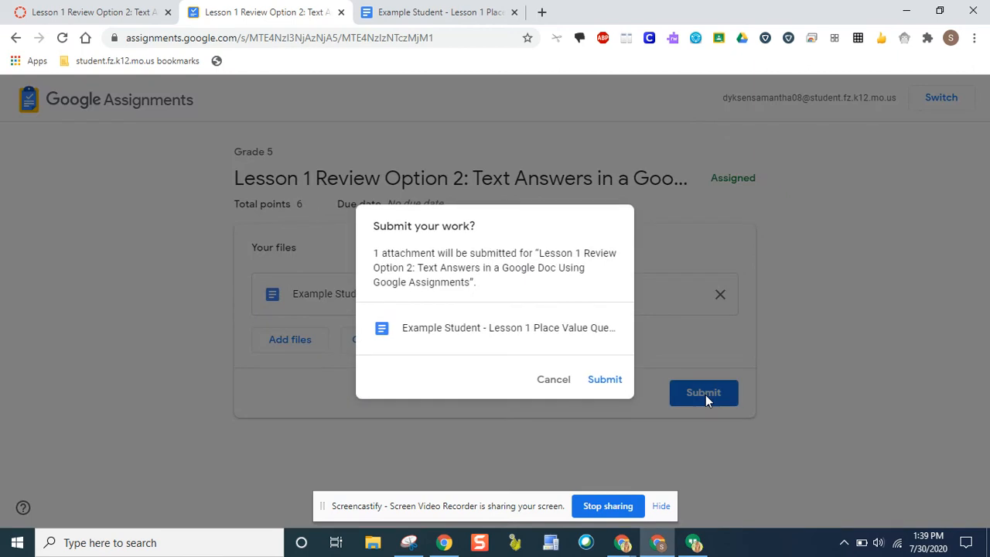
mouse_move(596, 346)
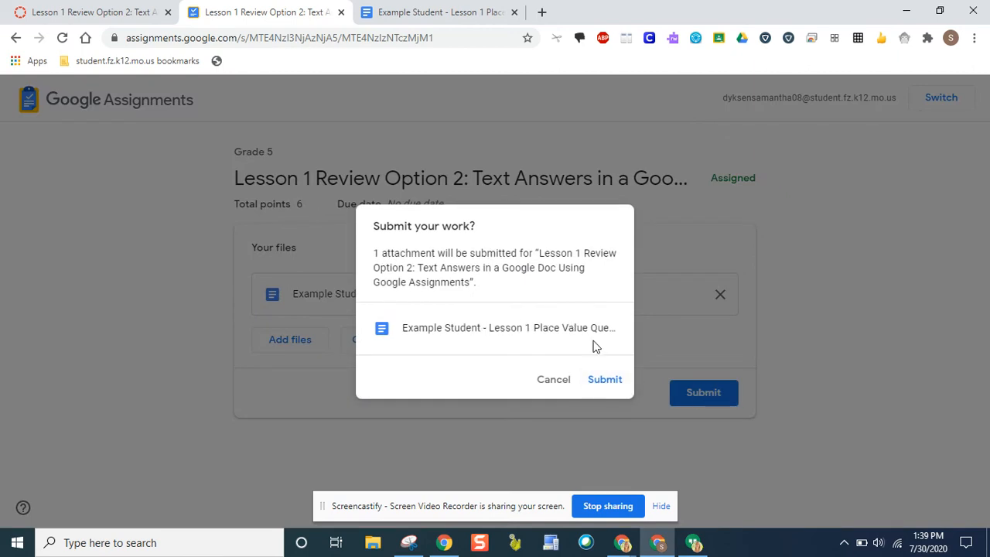
click(605, 379)
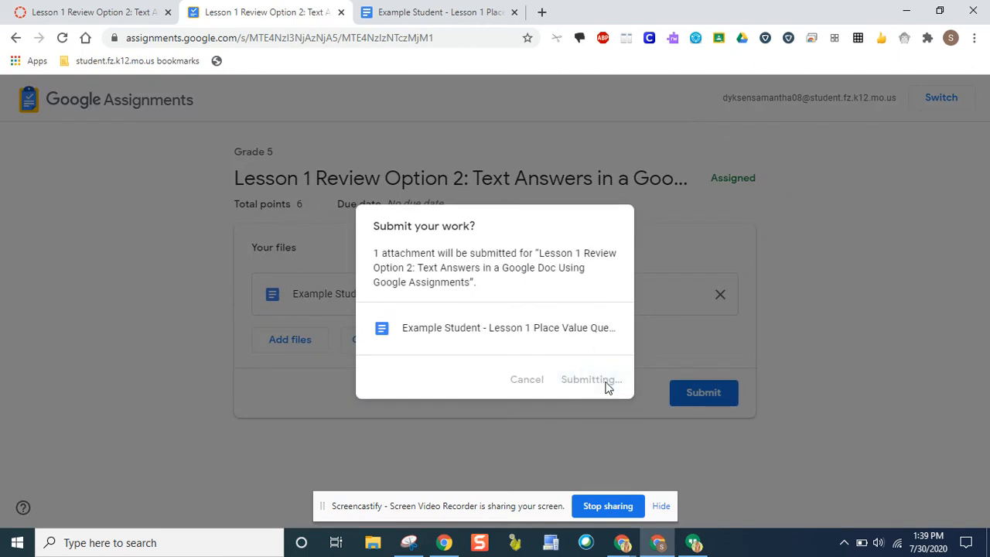